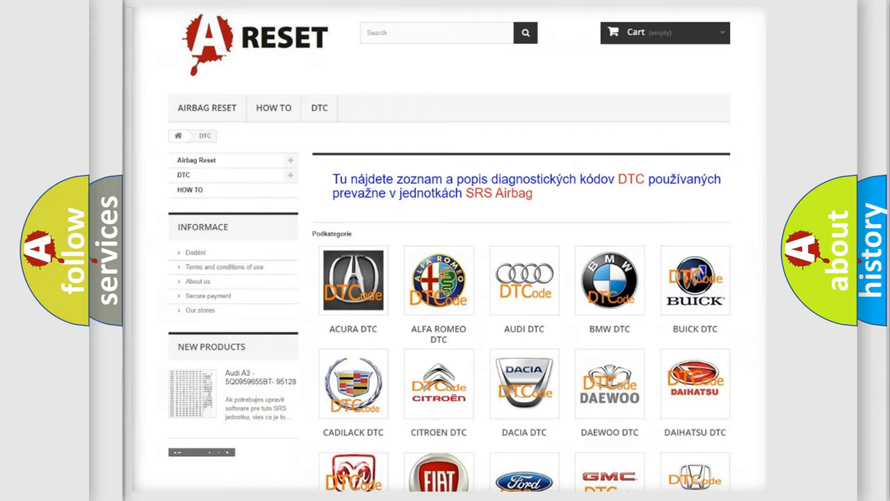
Open the JEEP DTC page from the brand grid and browse its list of SRS airbag codes
scroll("down", 3)
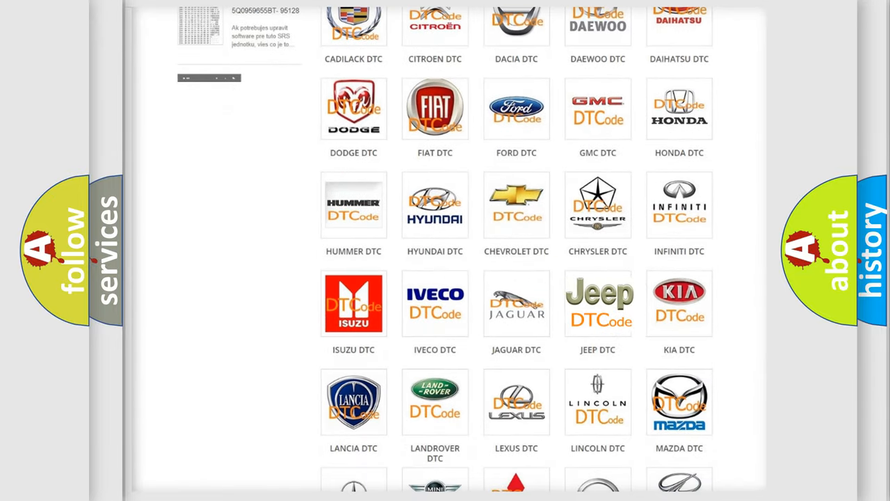
left_click(598, 303)
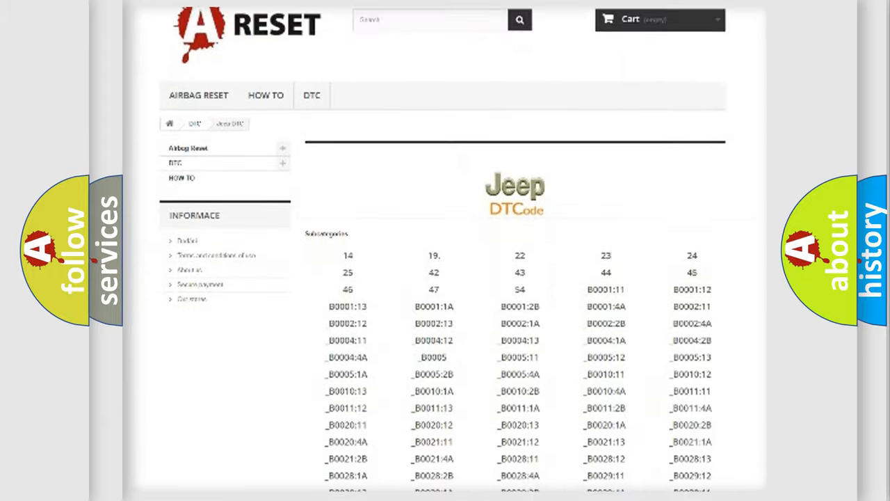
scroll("down", 3)
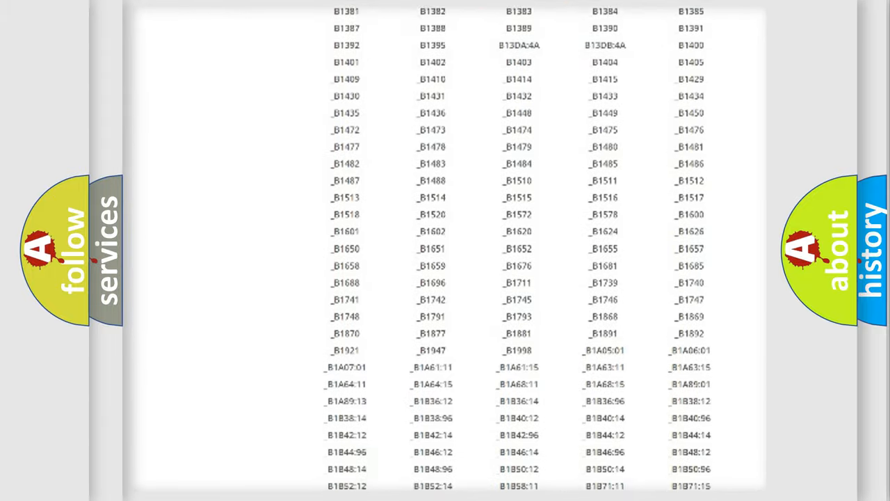